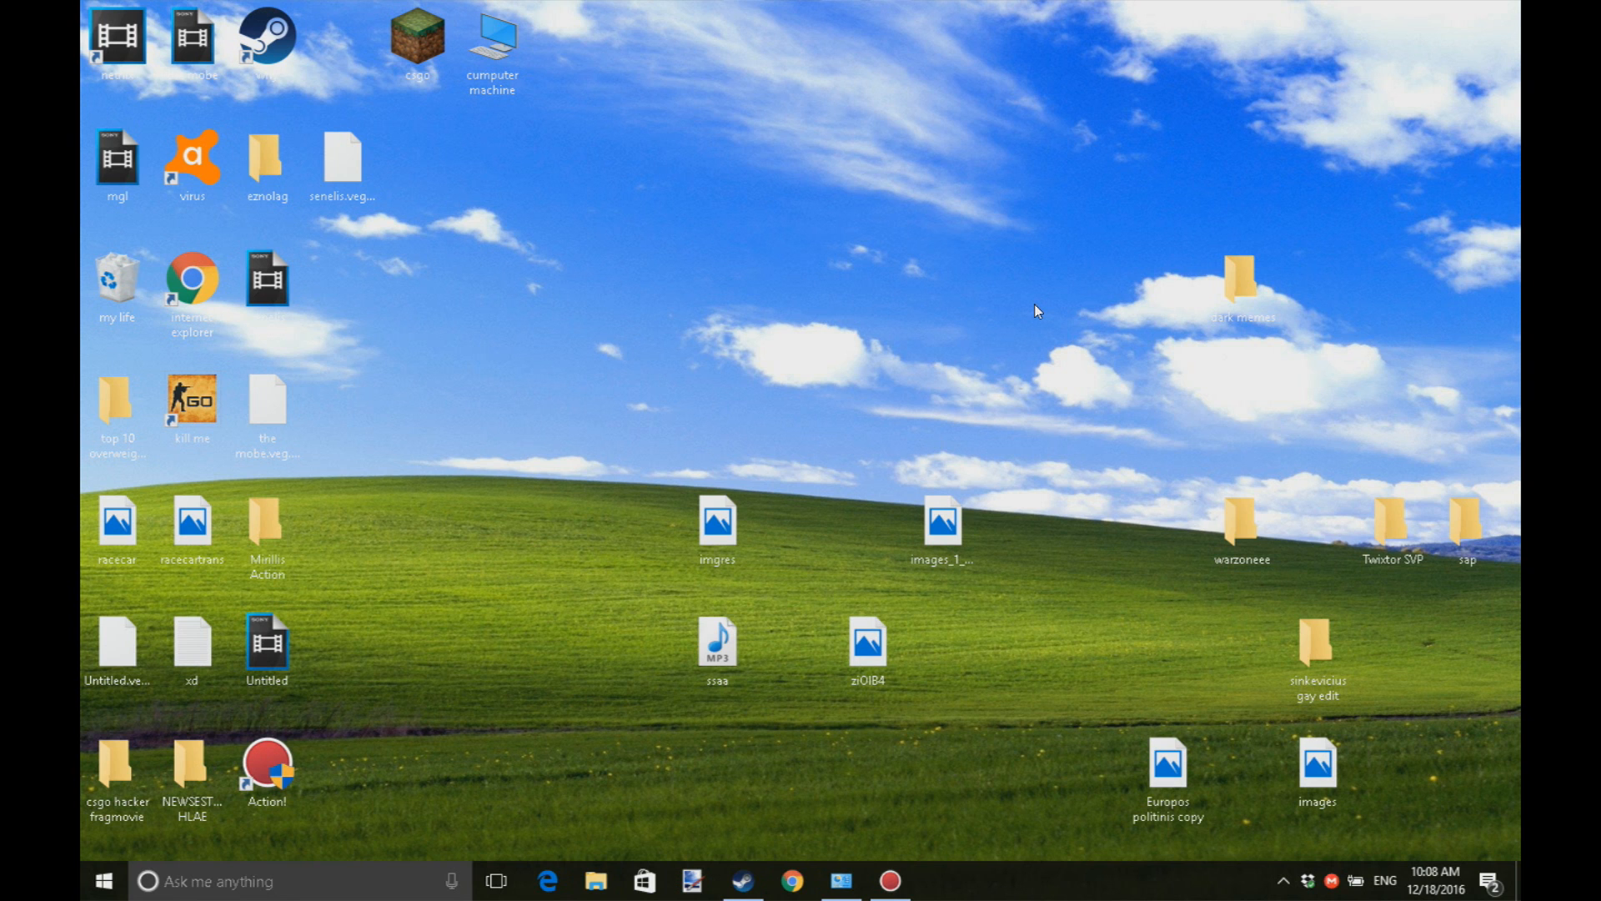
# Search Start for 'fire', launch Windows Firewall, then its Advanced settings and Outbound Rules.
pyautogui.click(101, 881)
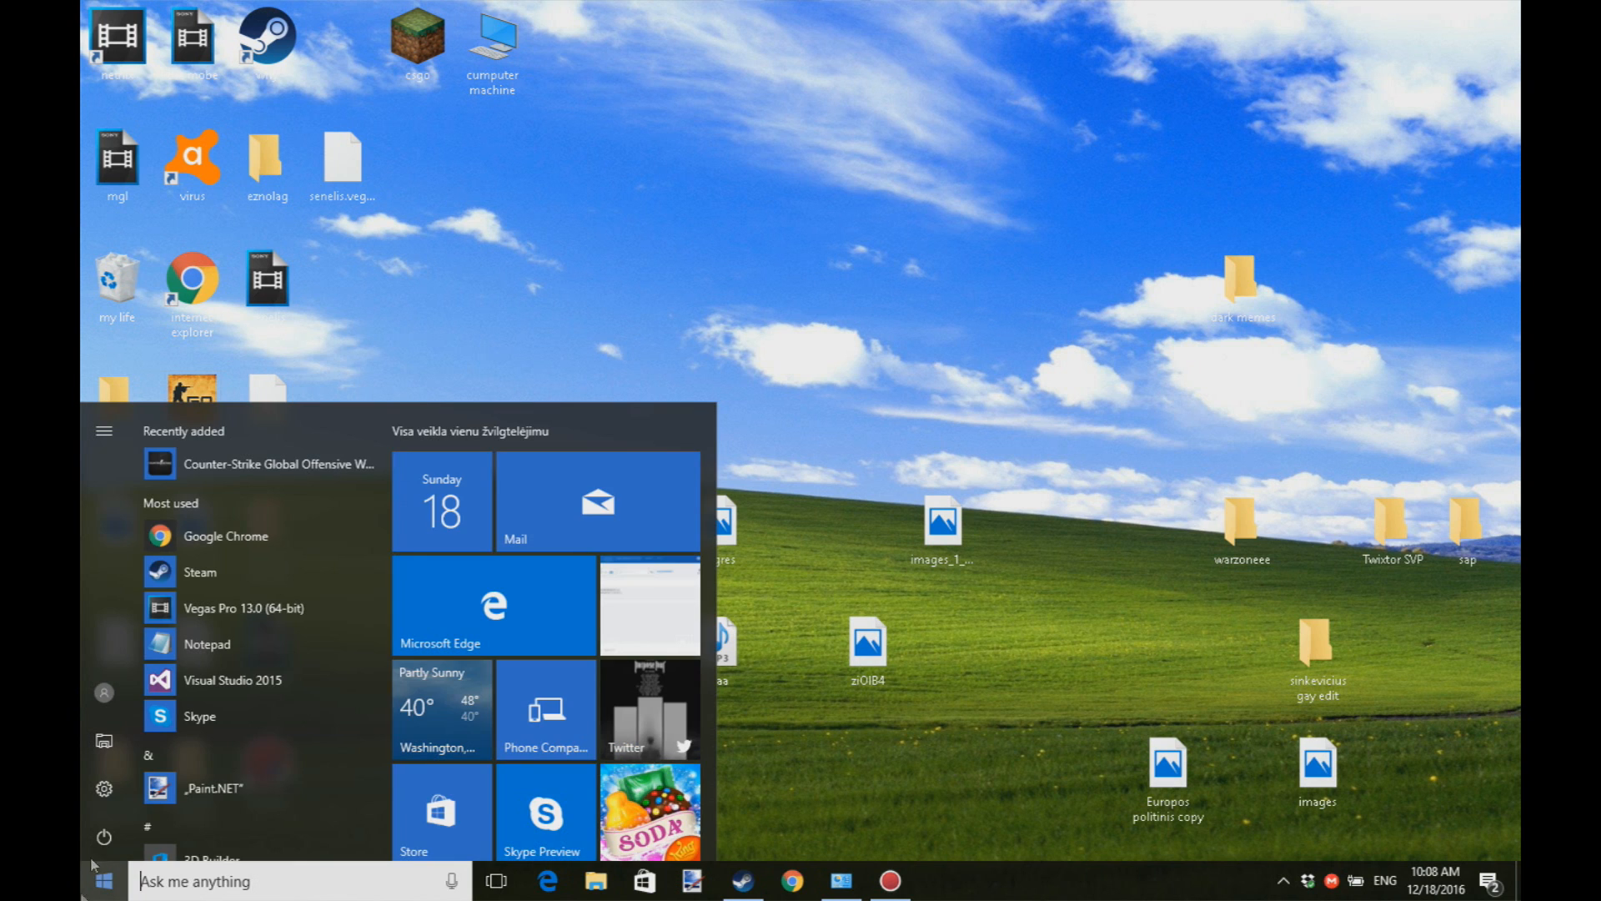
pyautogui.write('fire')
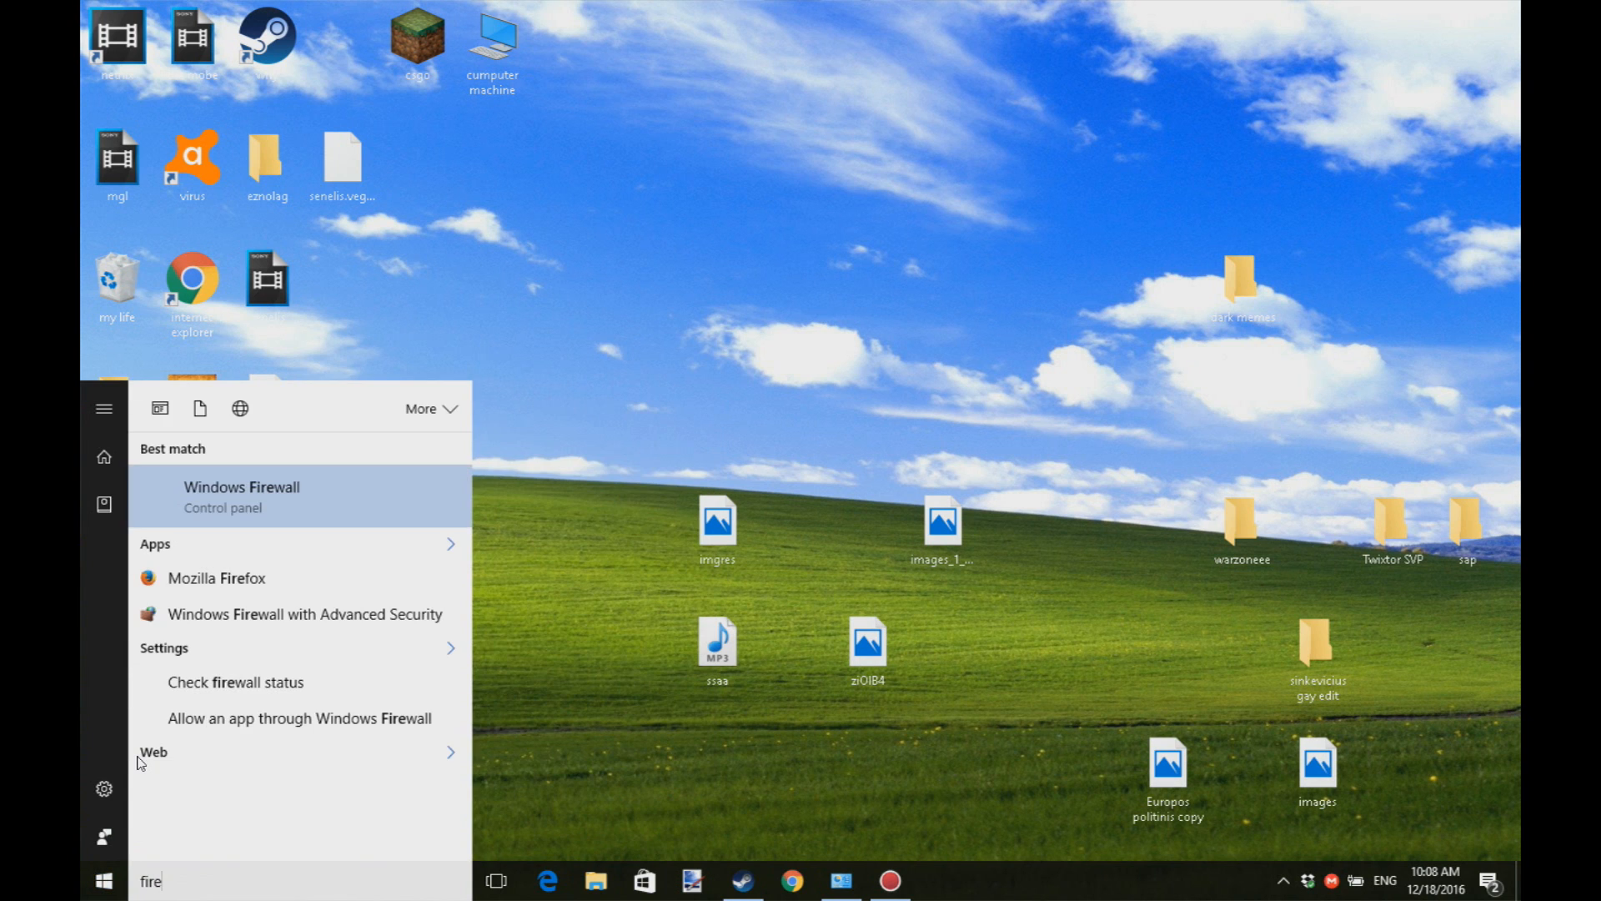
pyautogui.click(241, 497)
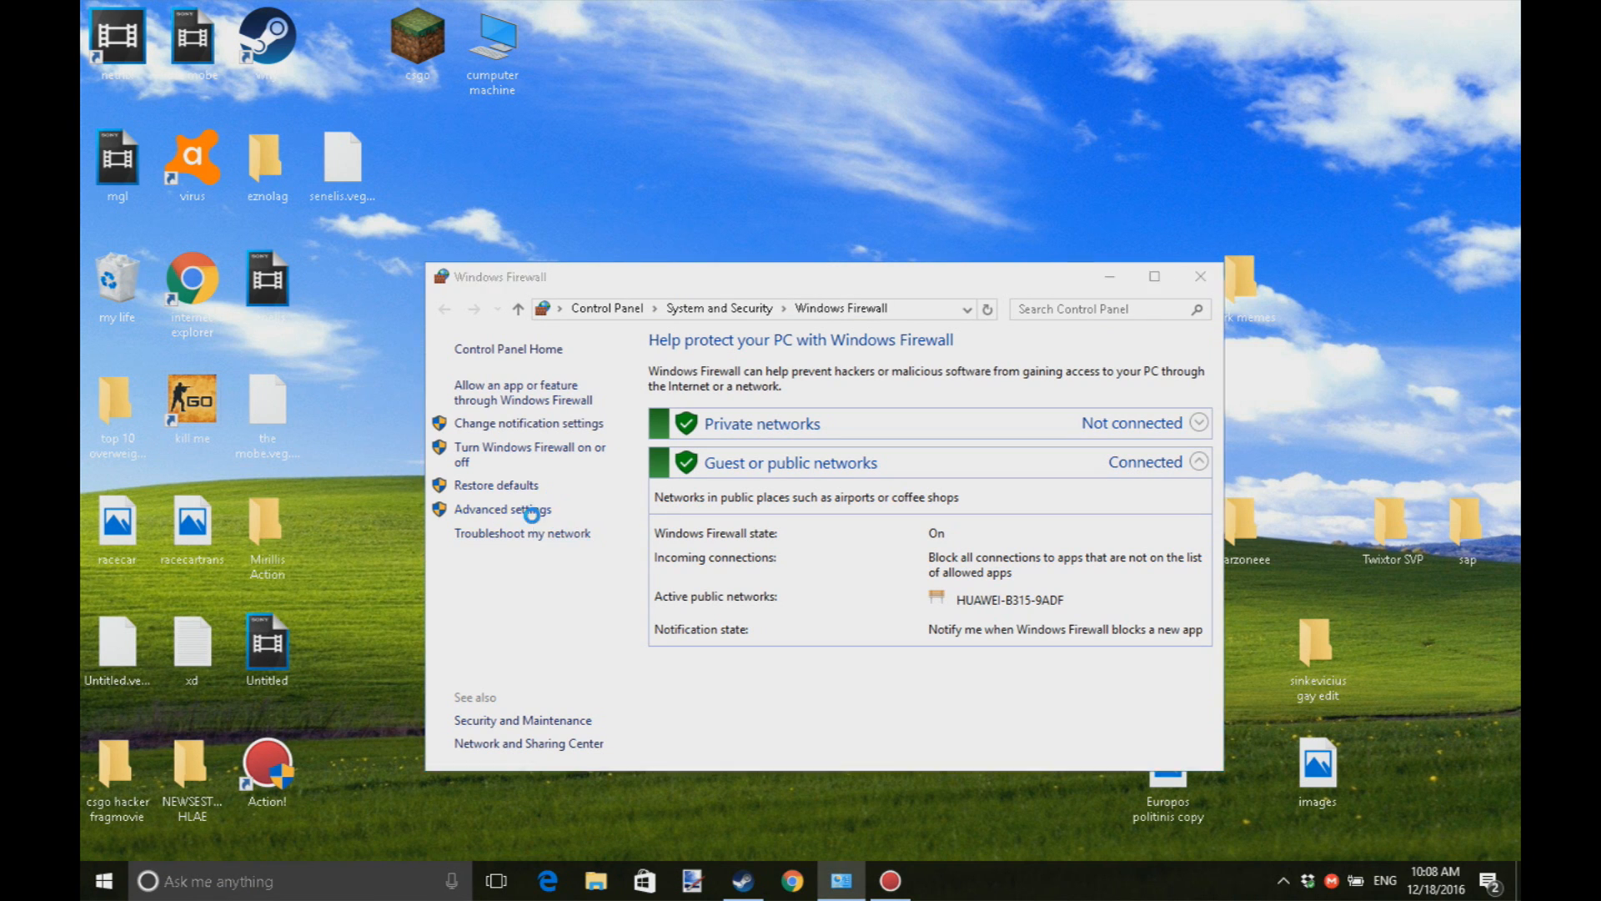
pyautogui.click(502, 509)
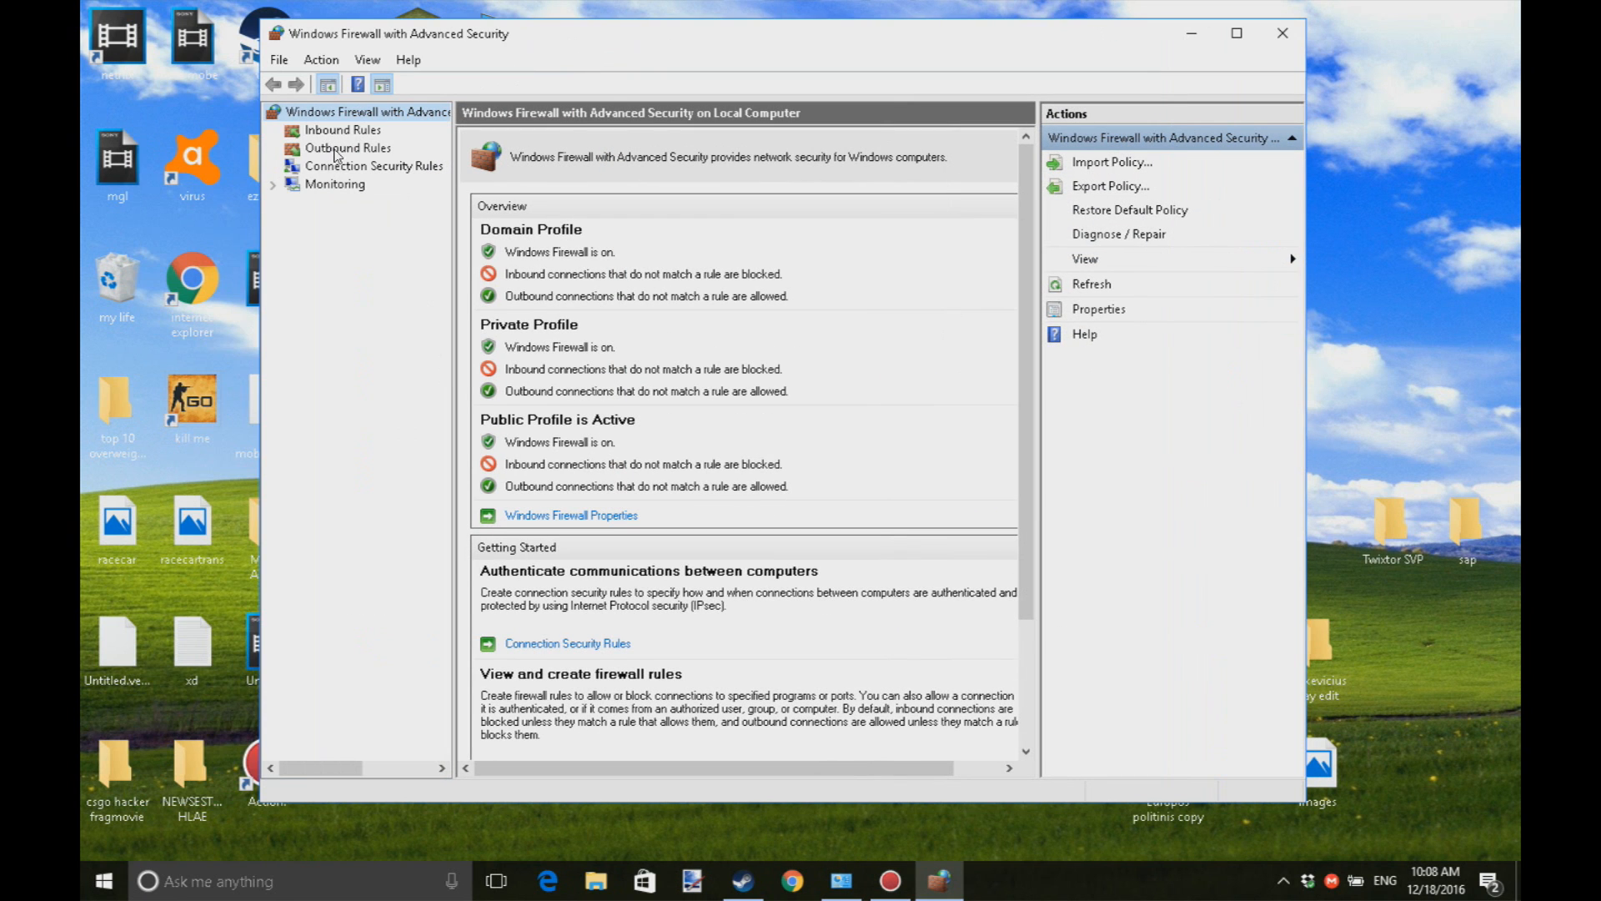
pyautogui.click(347, 149)
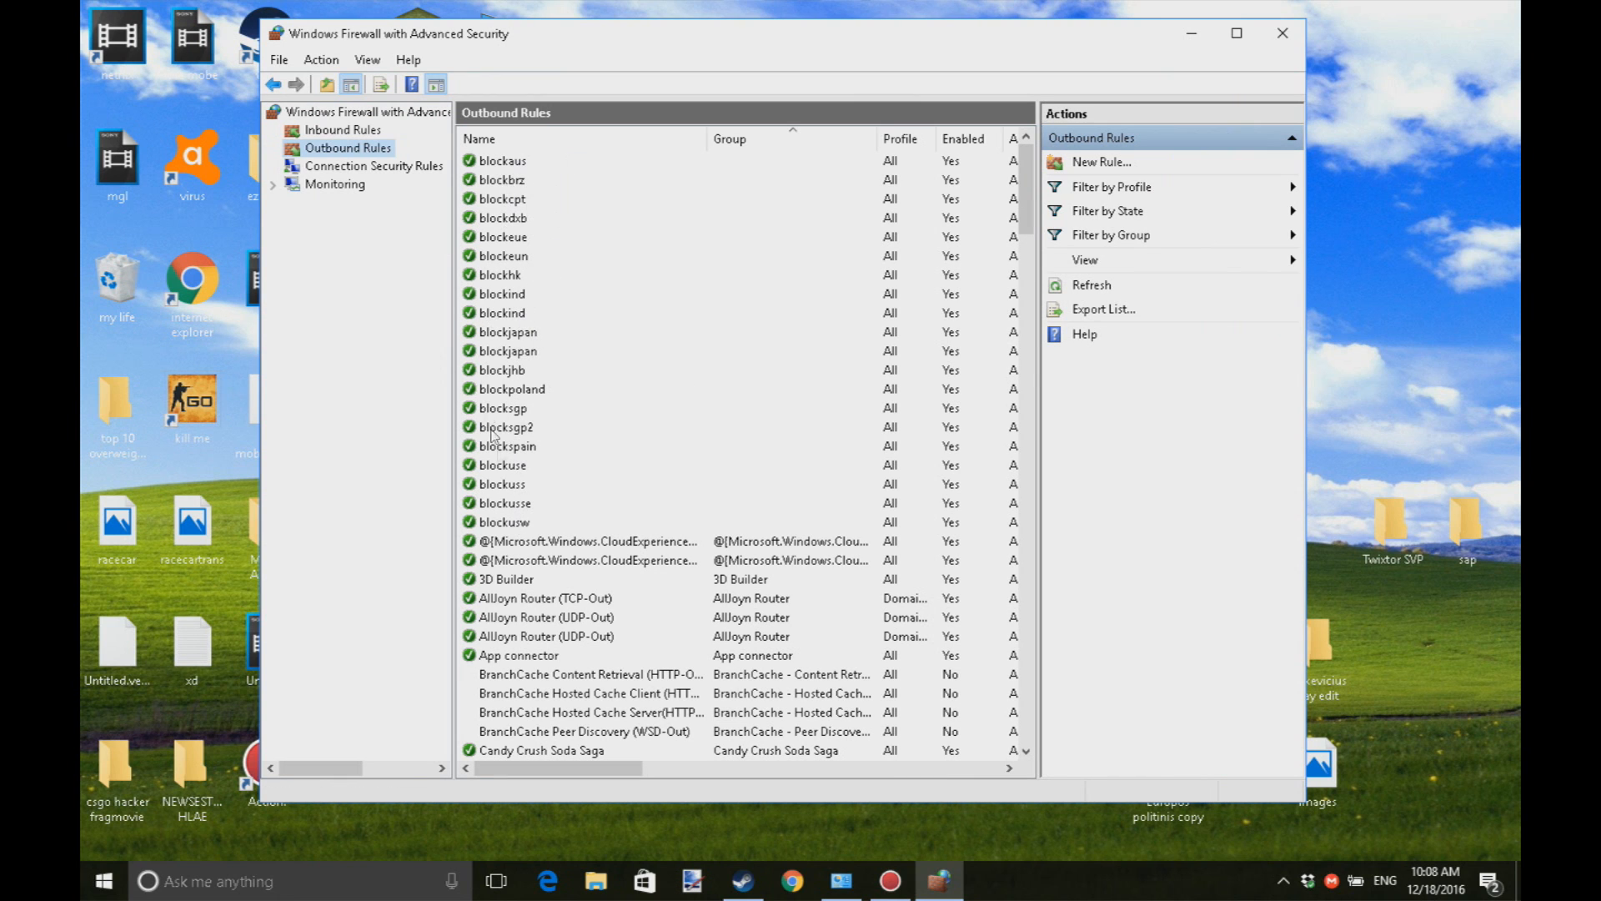
pyautogui.moveTo(520, 404)
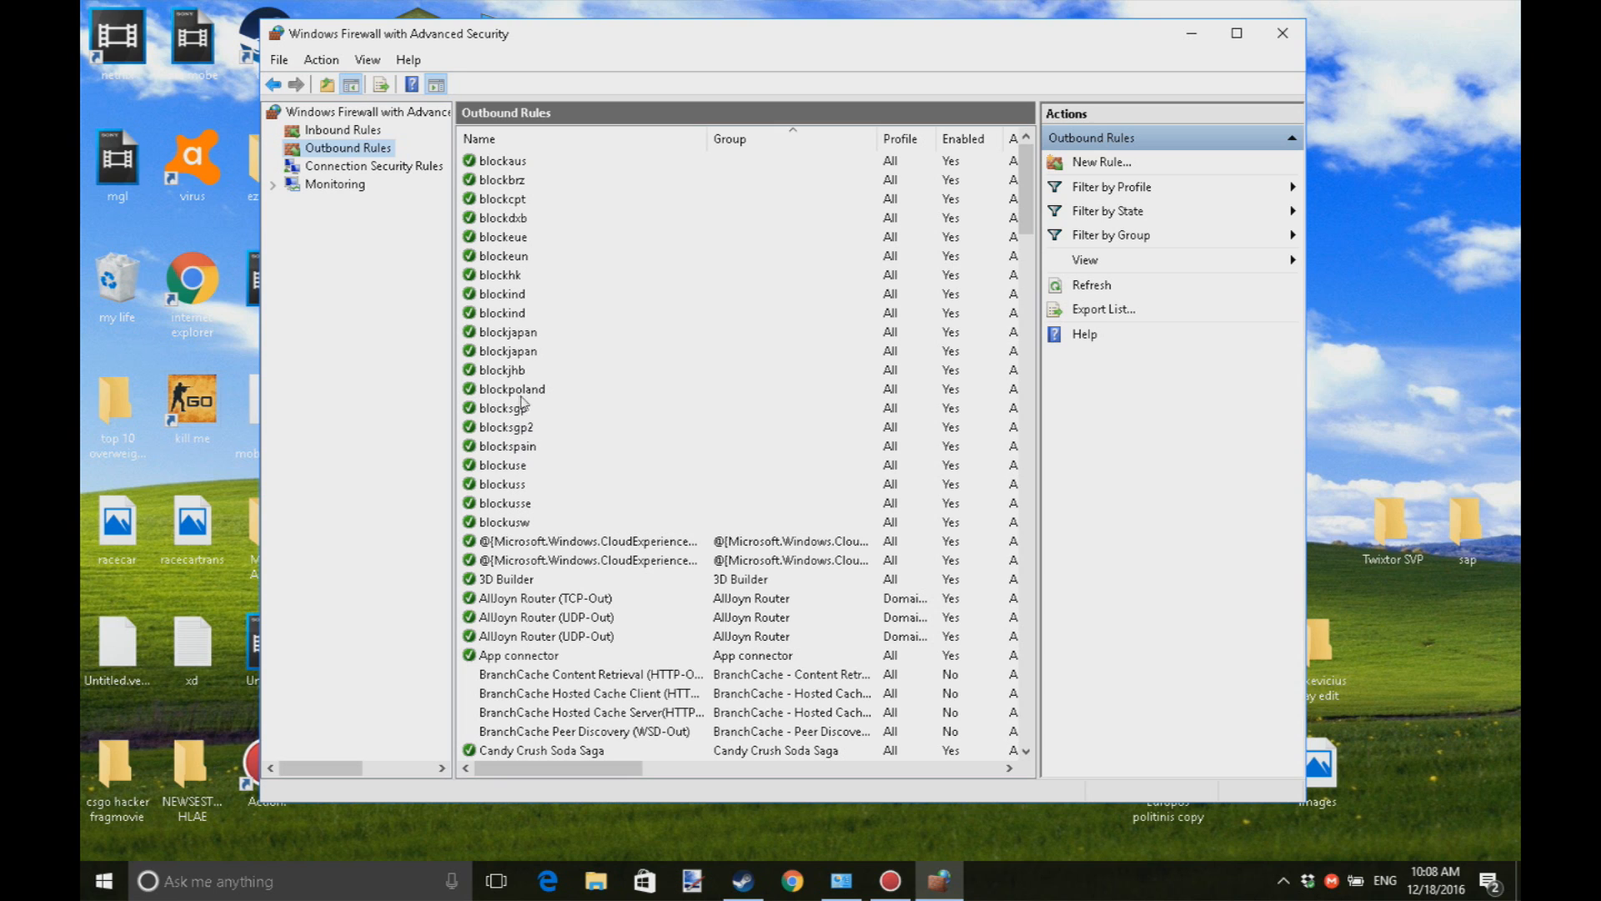
pyautogui.moveTo(539, 331)
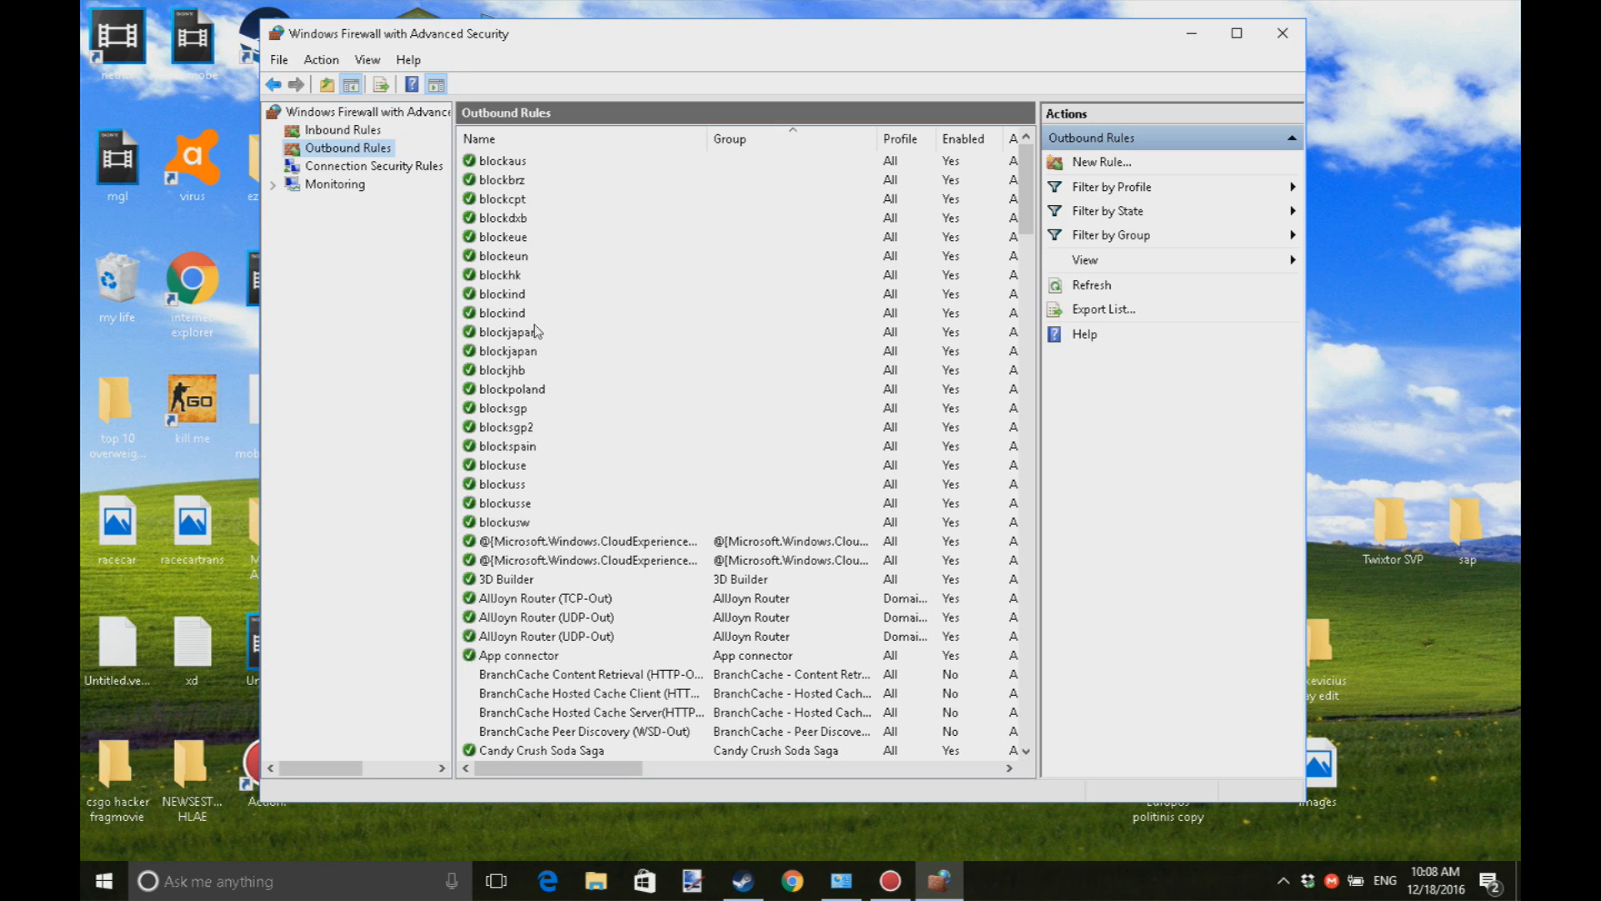
pyautogui.moveTo(541, 523)
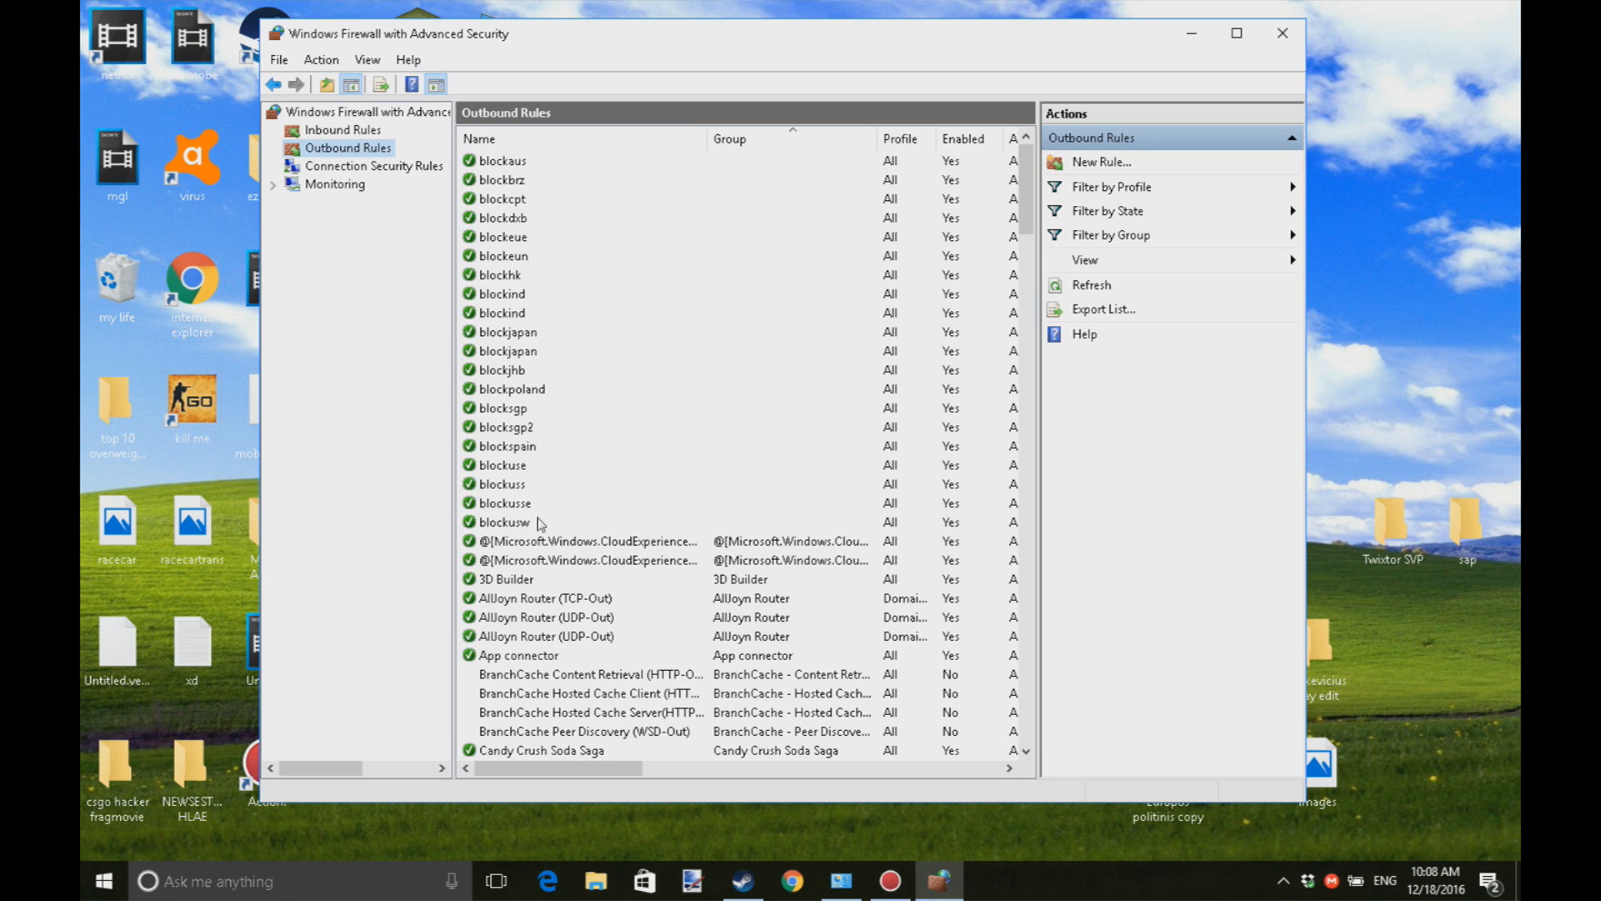
pyautogui.moveTo(502, 235)
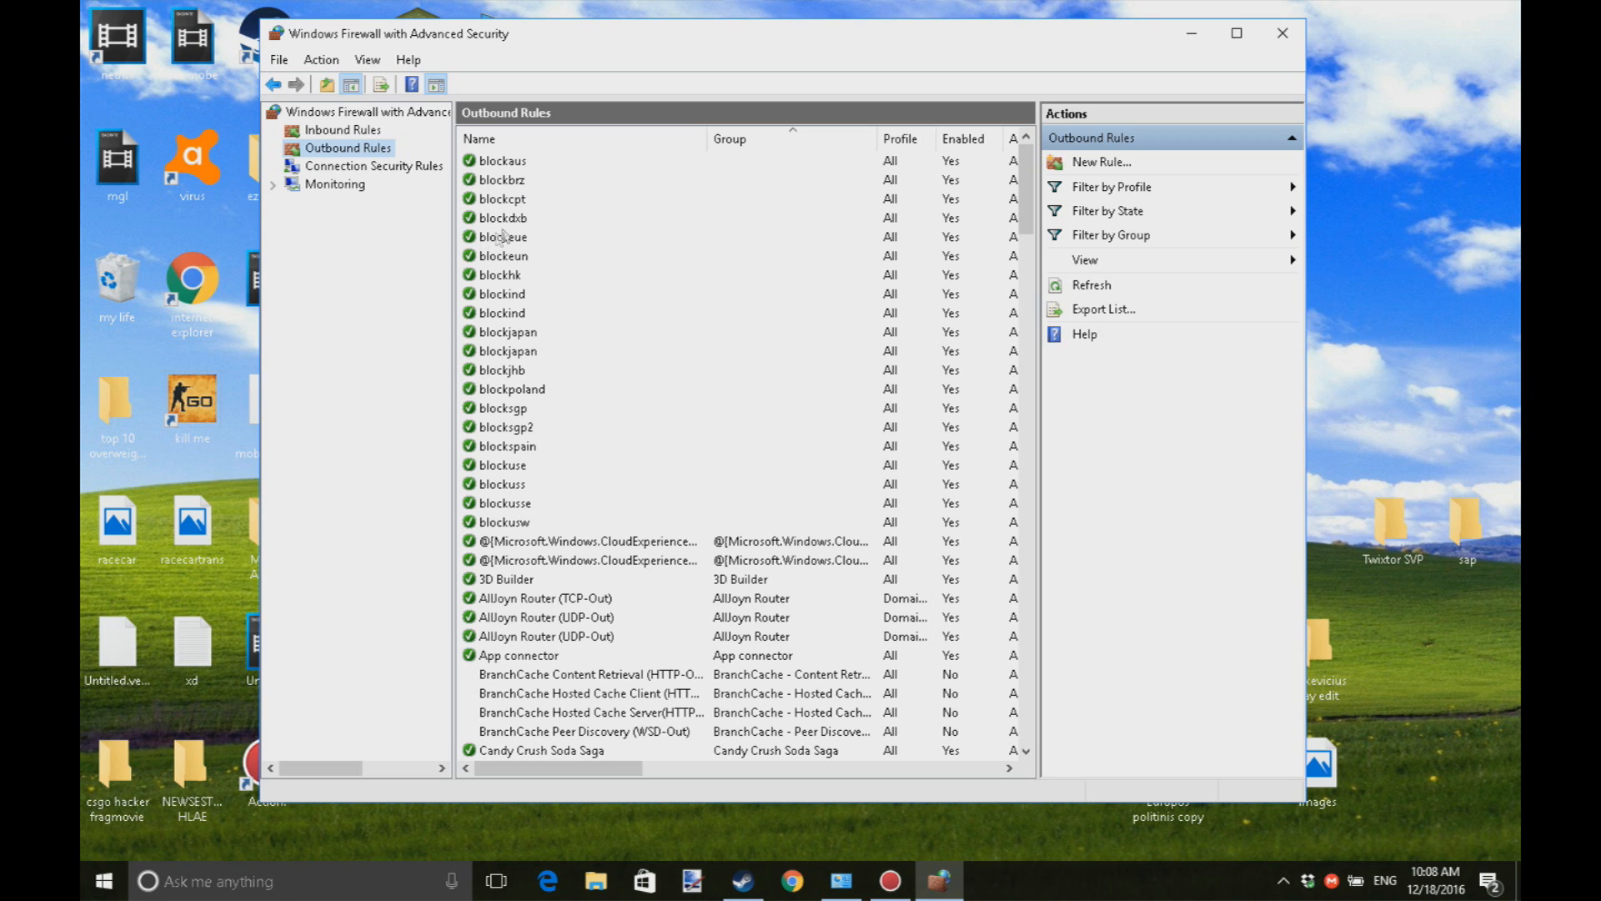
# Select the blockeue outbound rule, the one showing a red block icon.
pyautogui.click(504, 235)
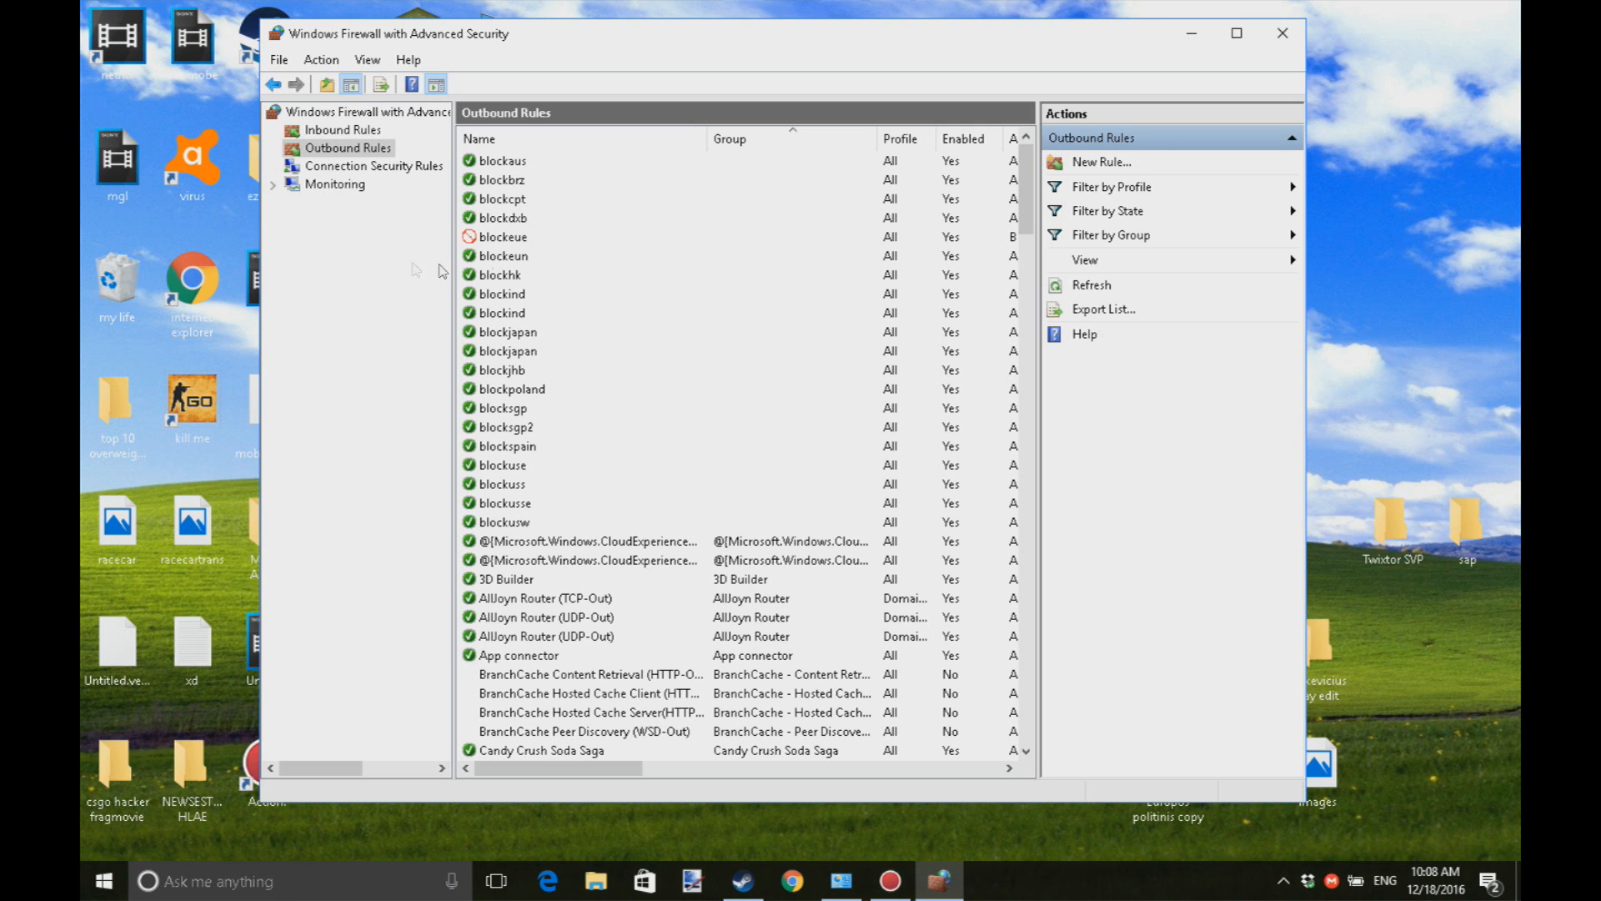
# Set the blockeue rule's action to 'Allow the connection' in its properties.
pyautogui.doubleClick(502, 235)
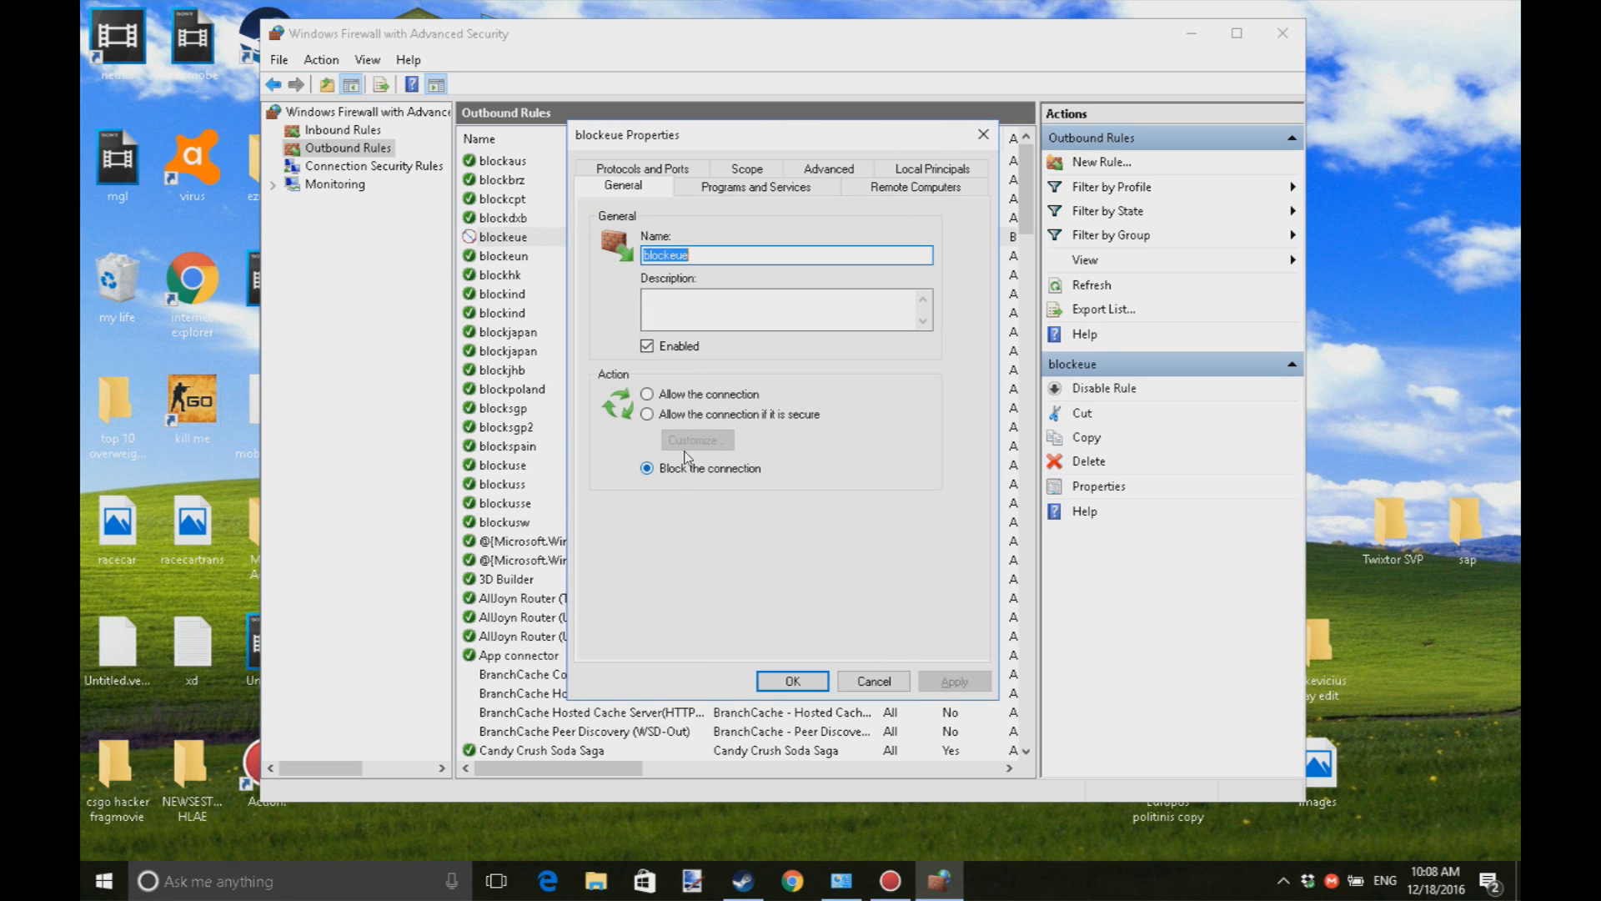
pyautogui.click(648, 393)
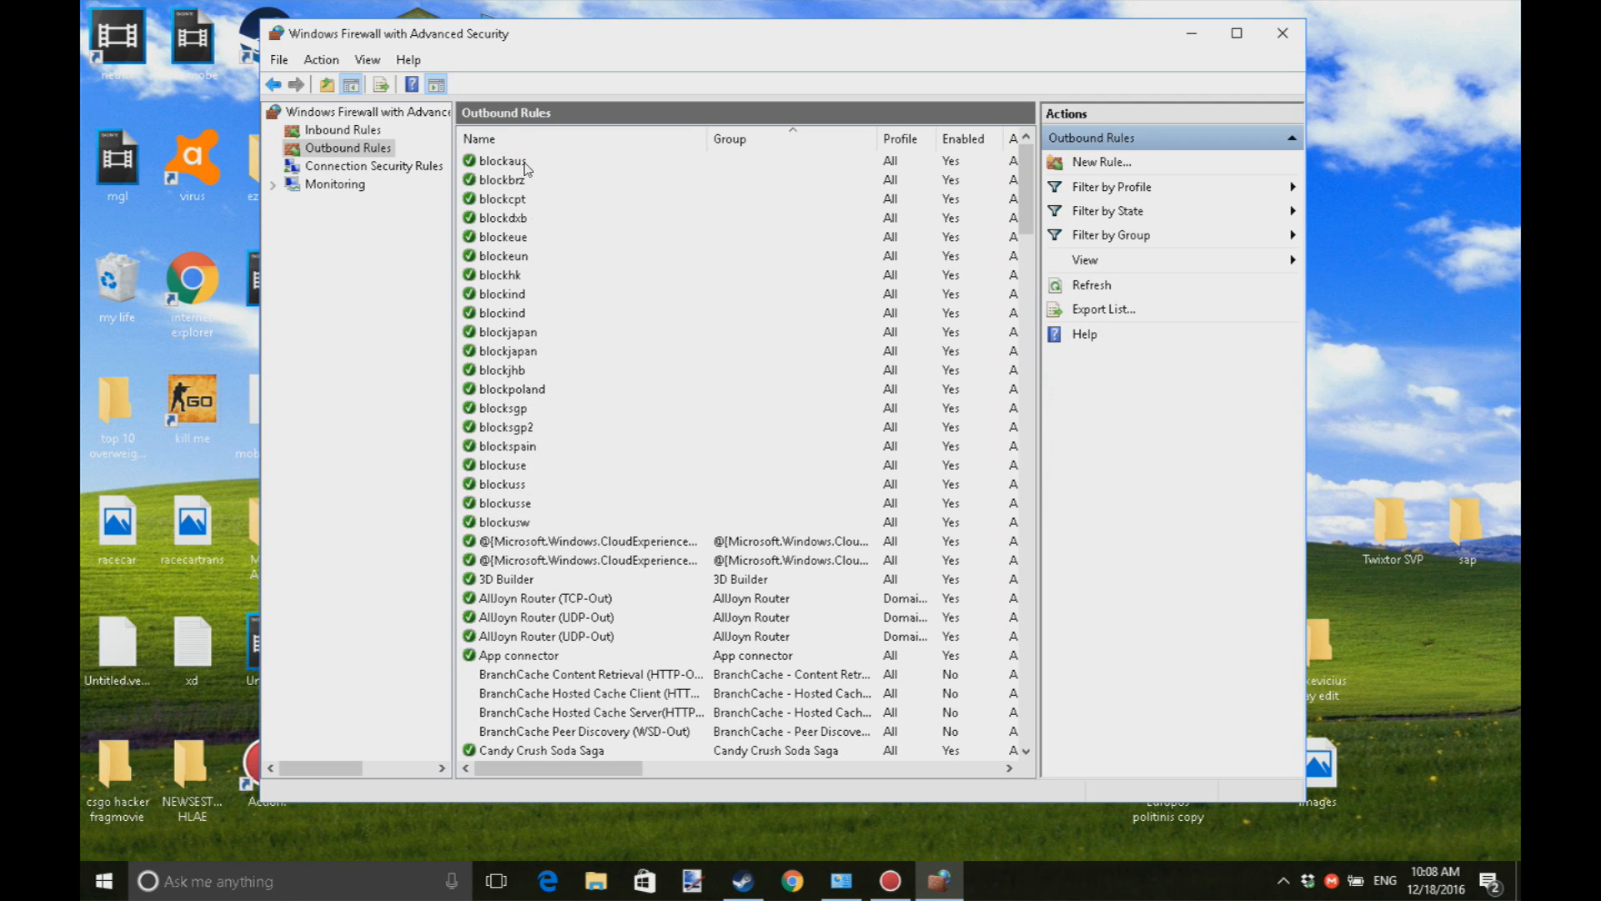
pyautogui.moveTo(518, 532)
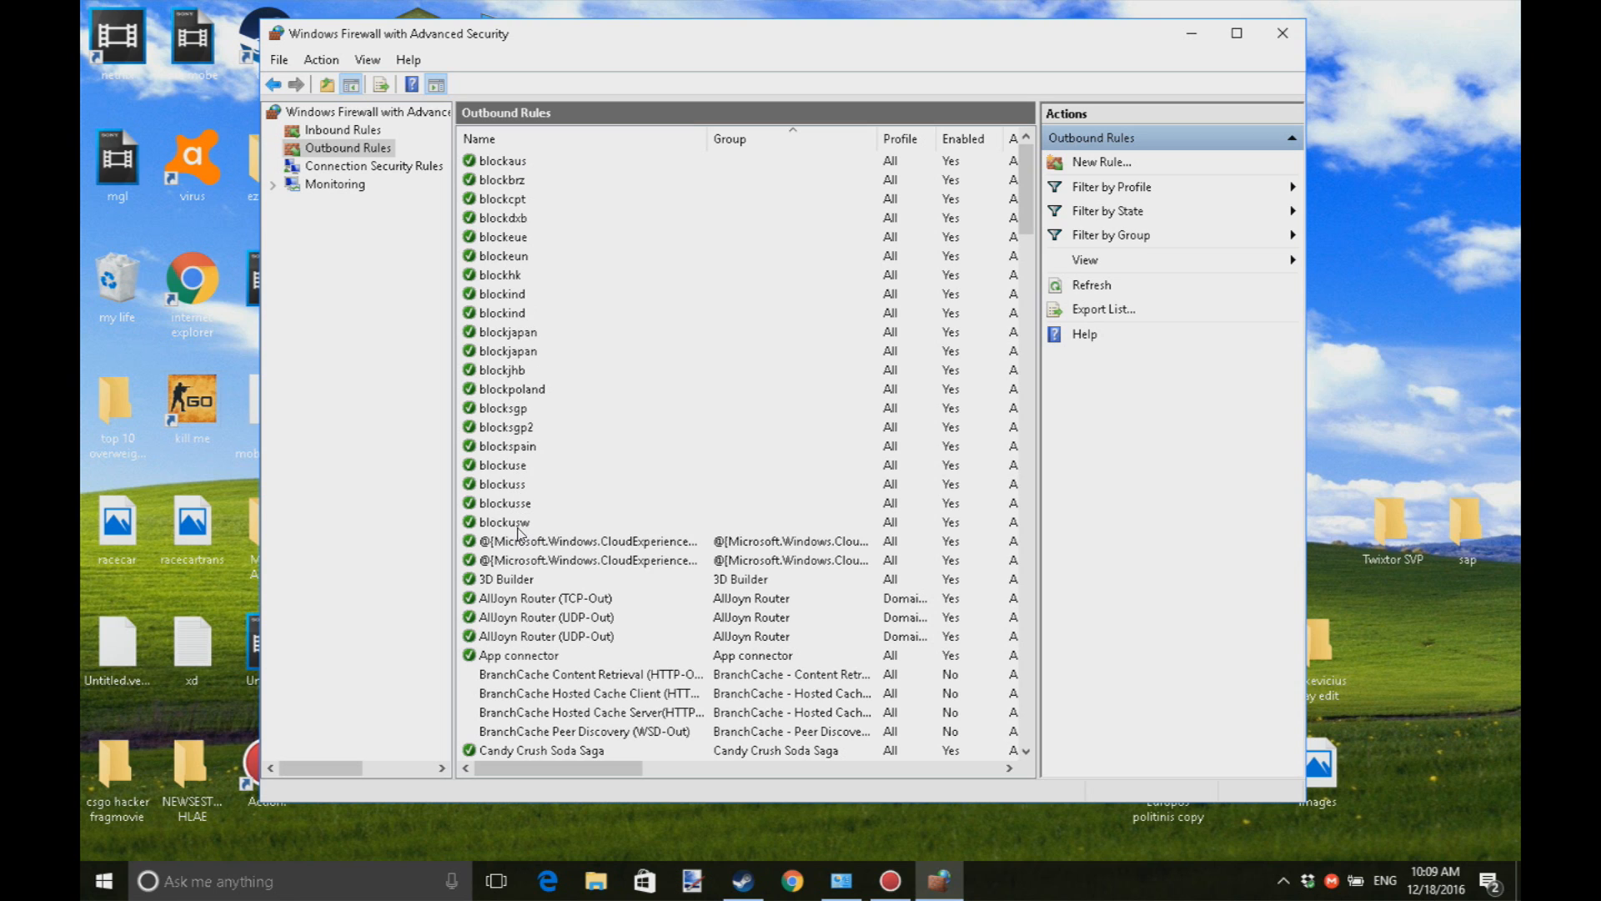
pyautogui.moveTo(415, 467)
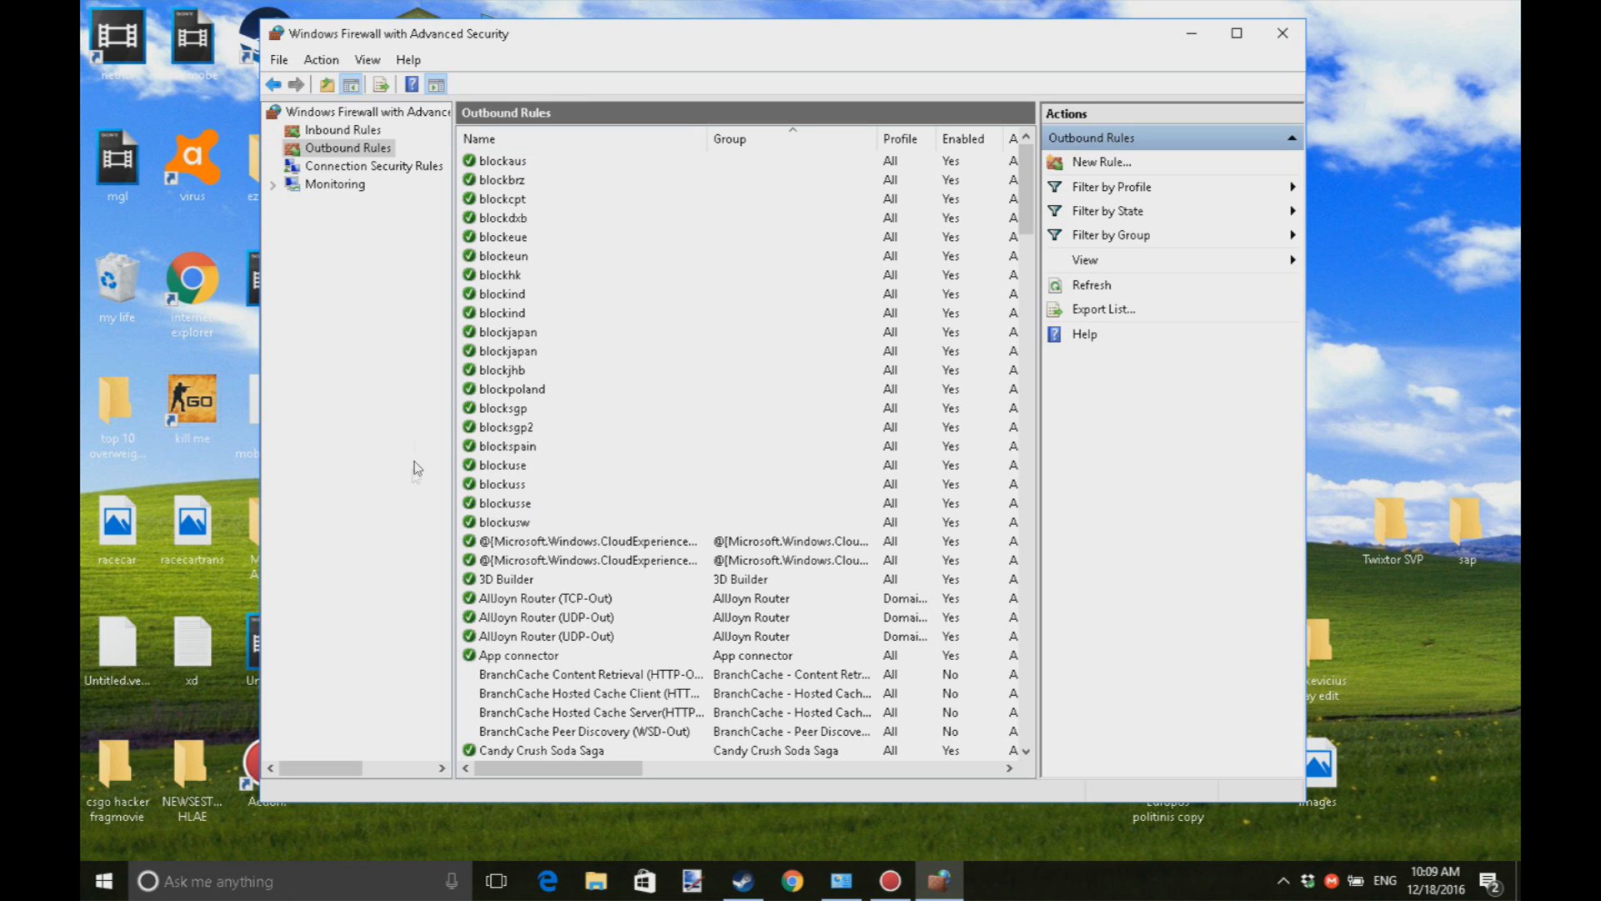